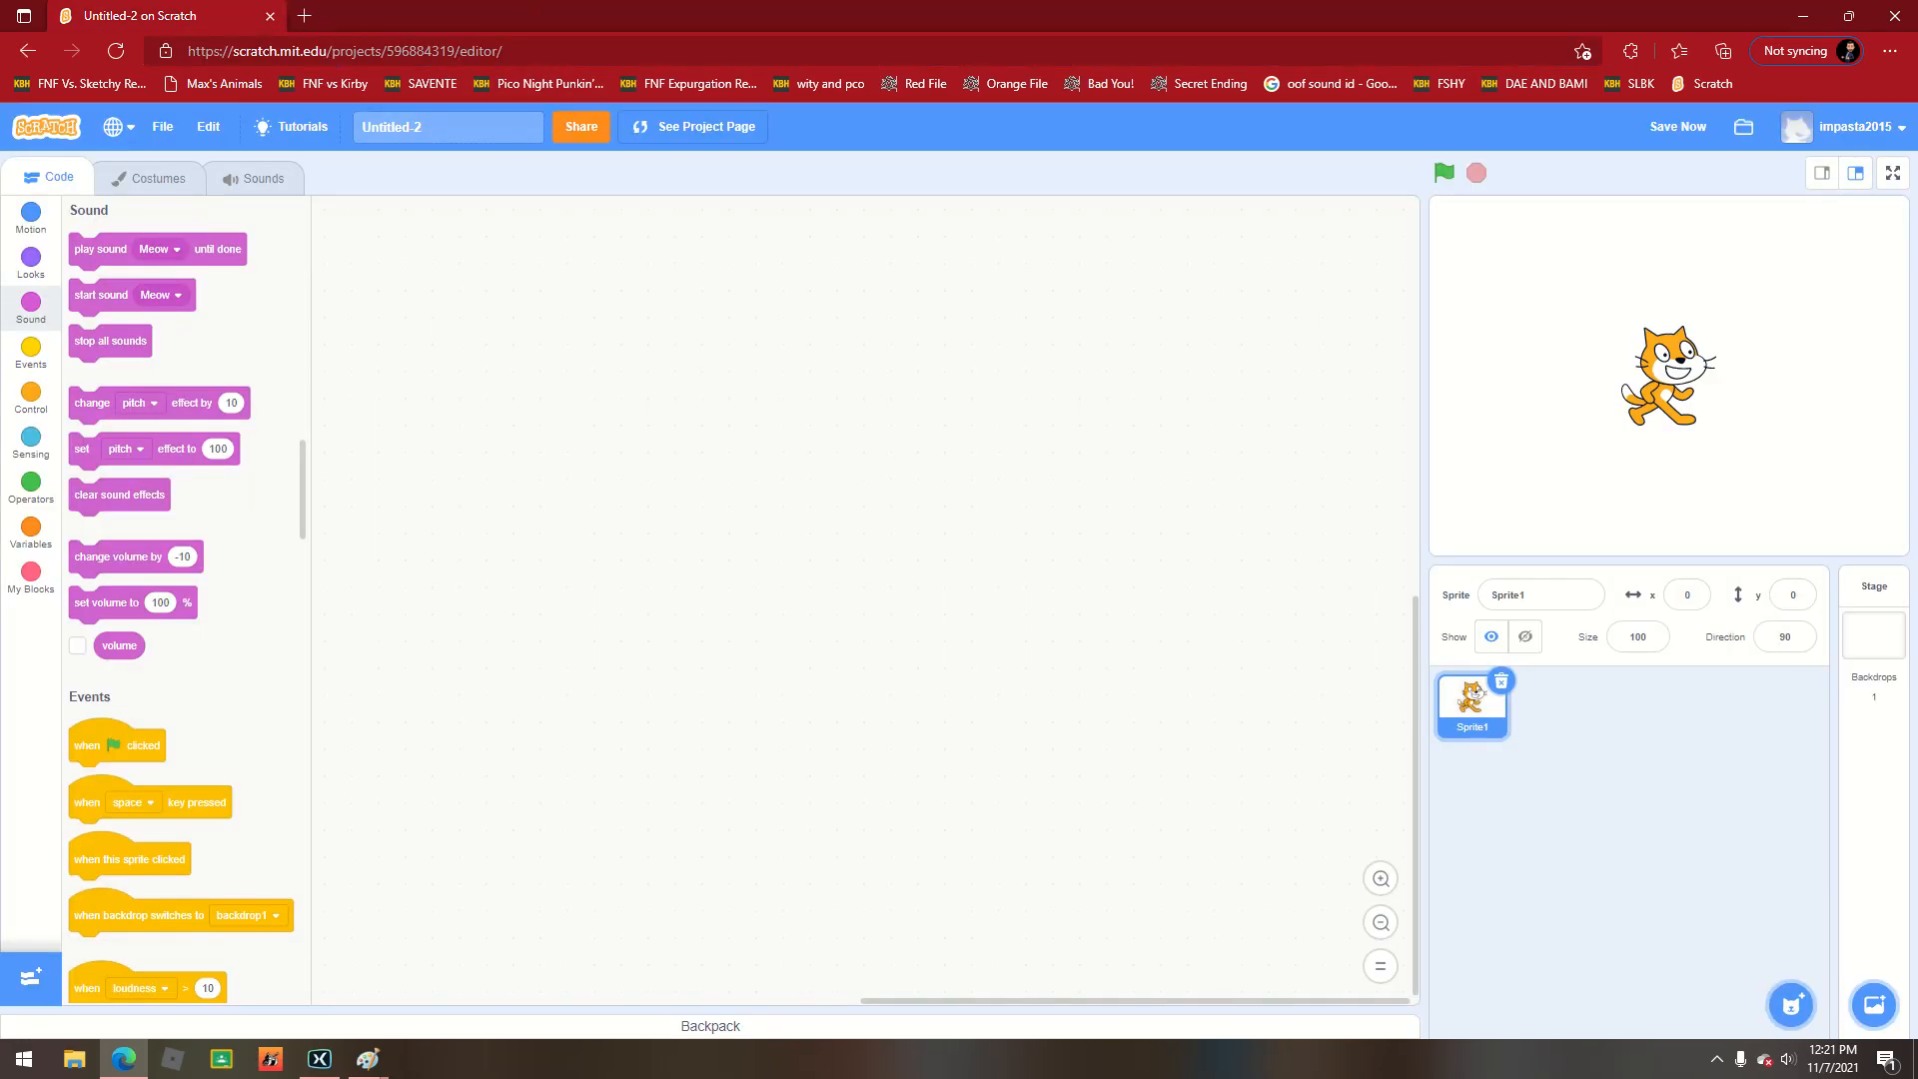
Clear the 'Untitled-2' project title, leaving it empty, with Events blocks shown.
{"action": "left_click", "coordinate": [446, 126]}
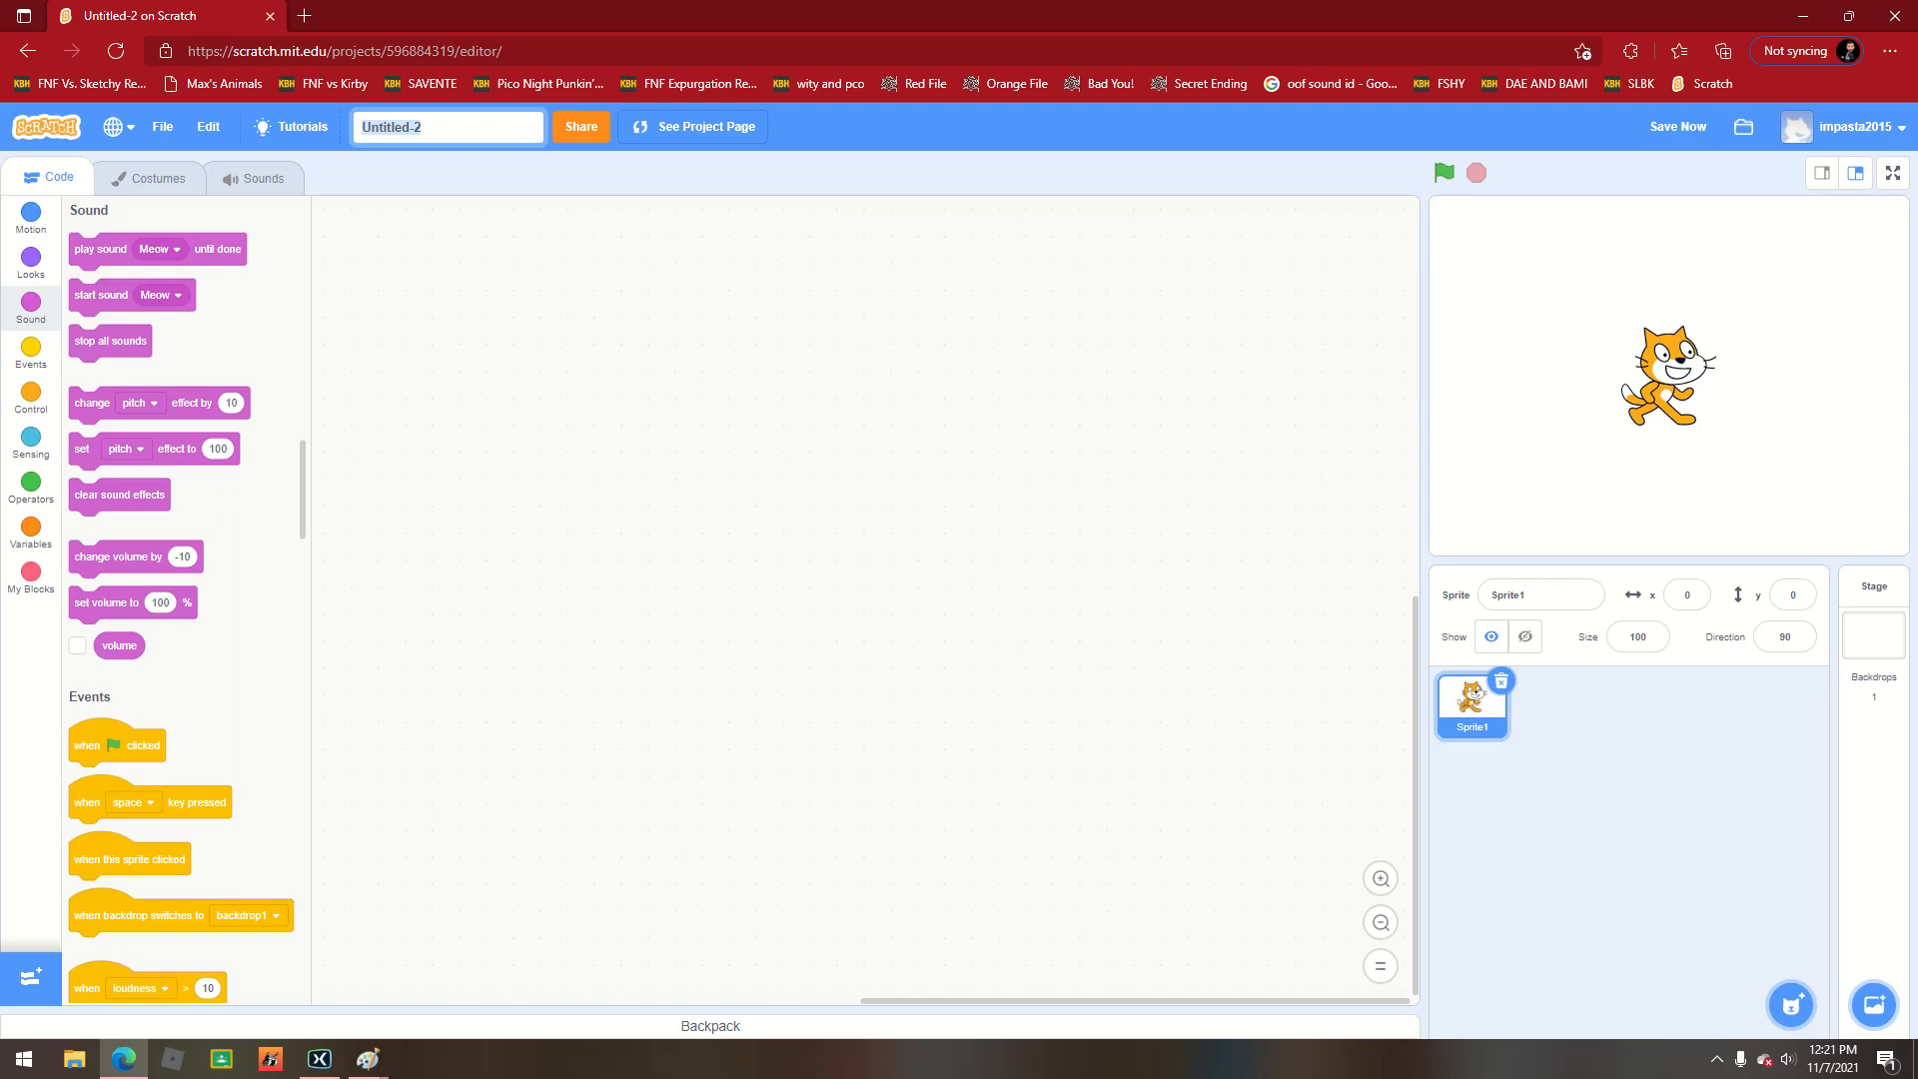
{"action": "left_click", "coordinate": [445, 126]}
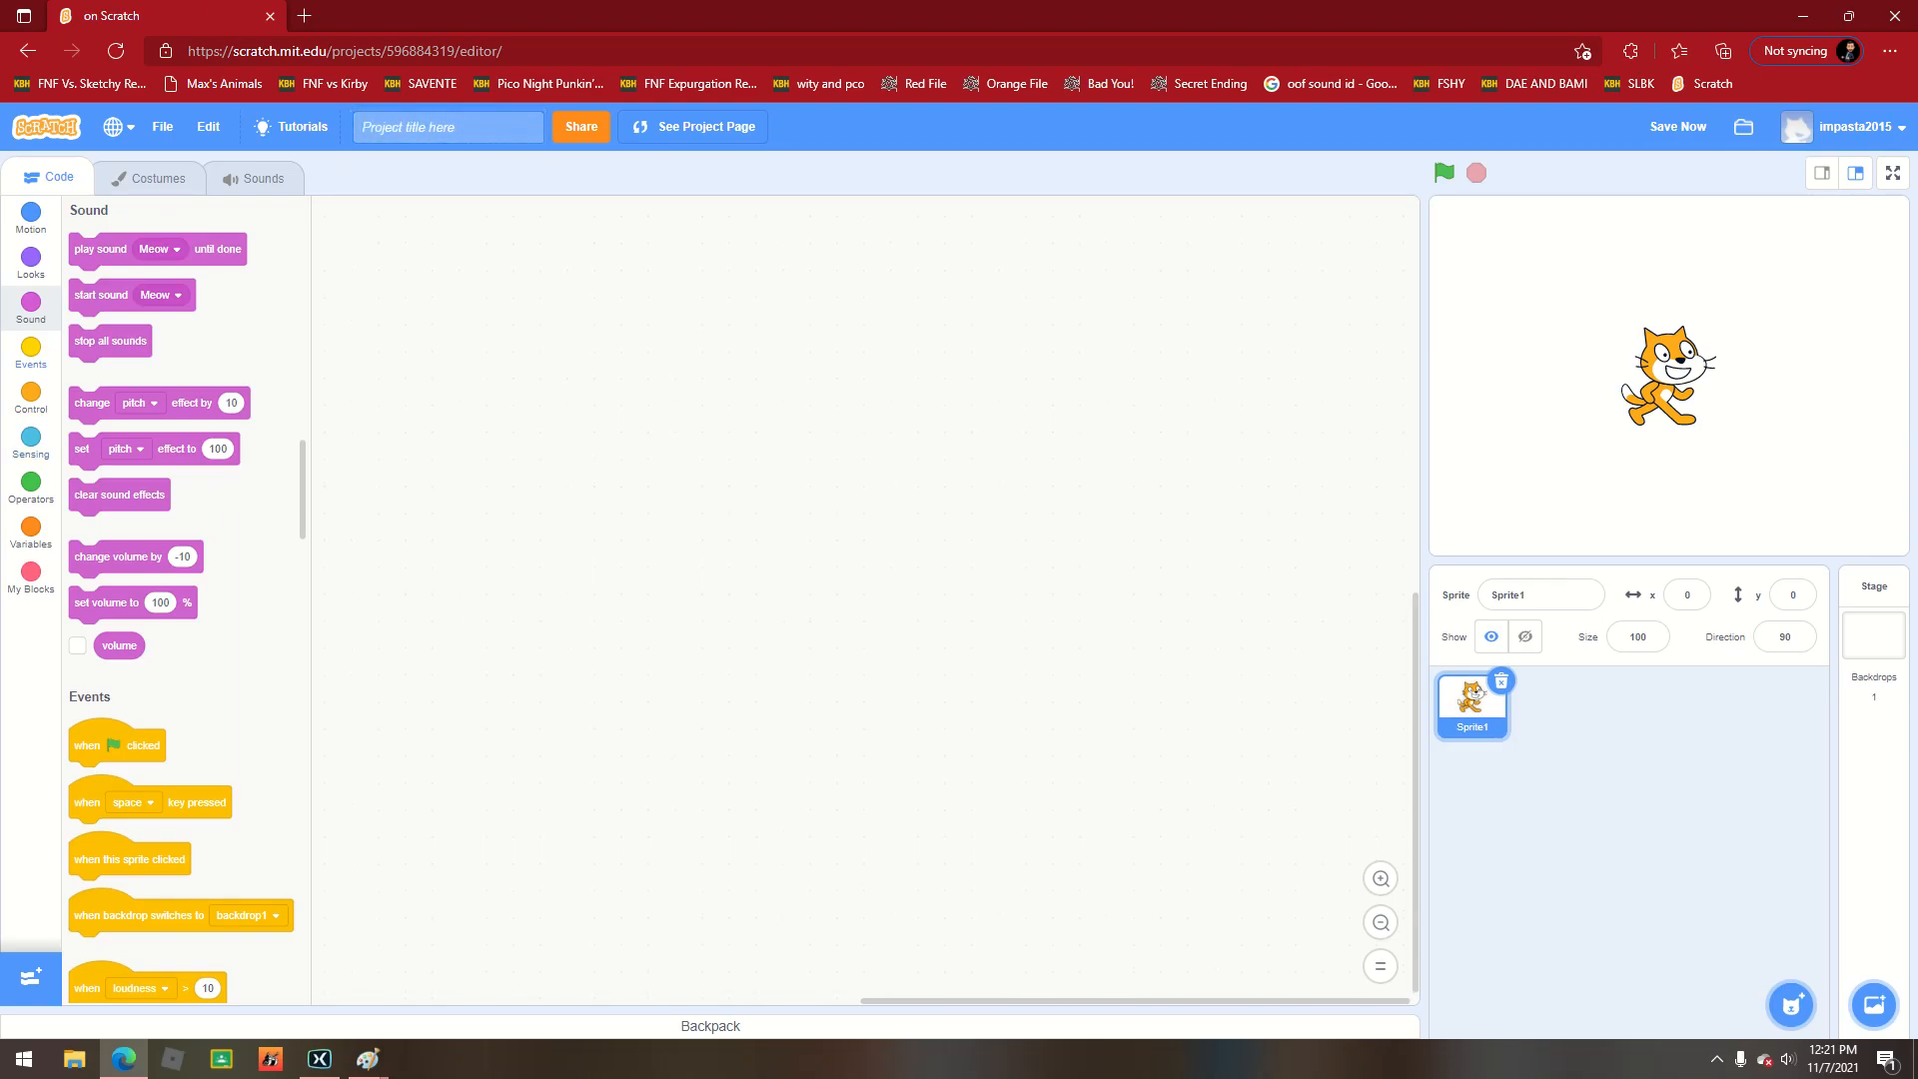
{"action": "left_click", "coordinate": [30, 356]}
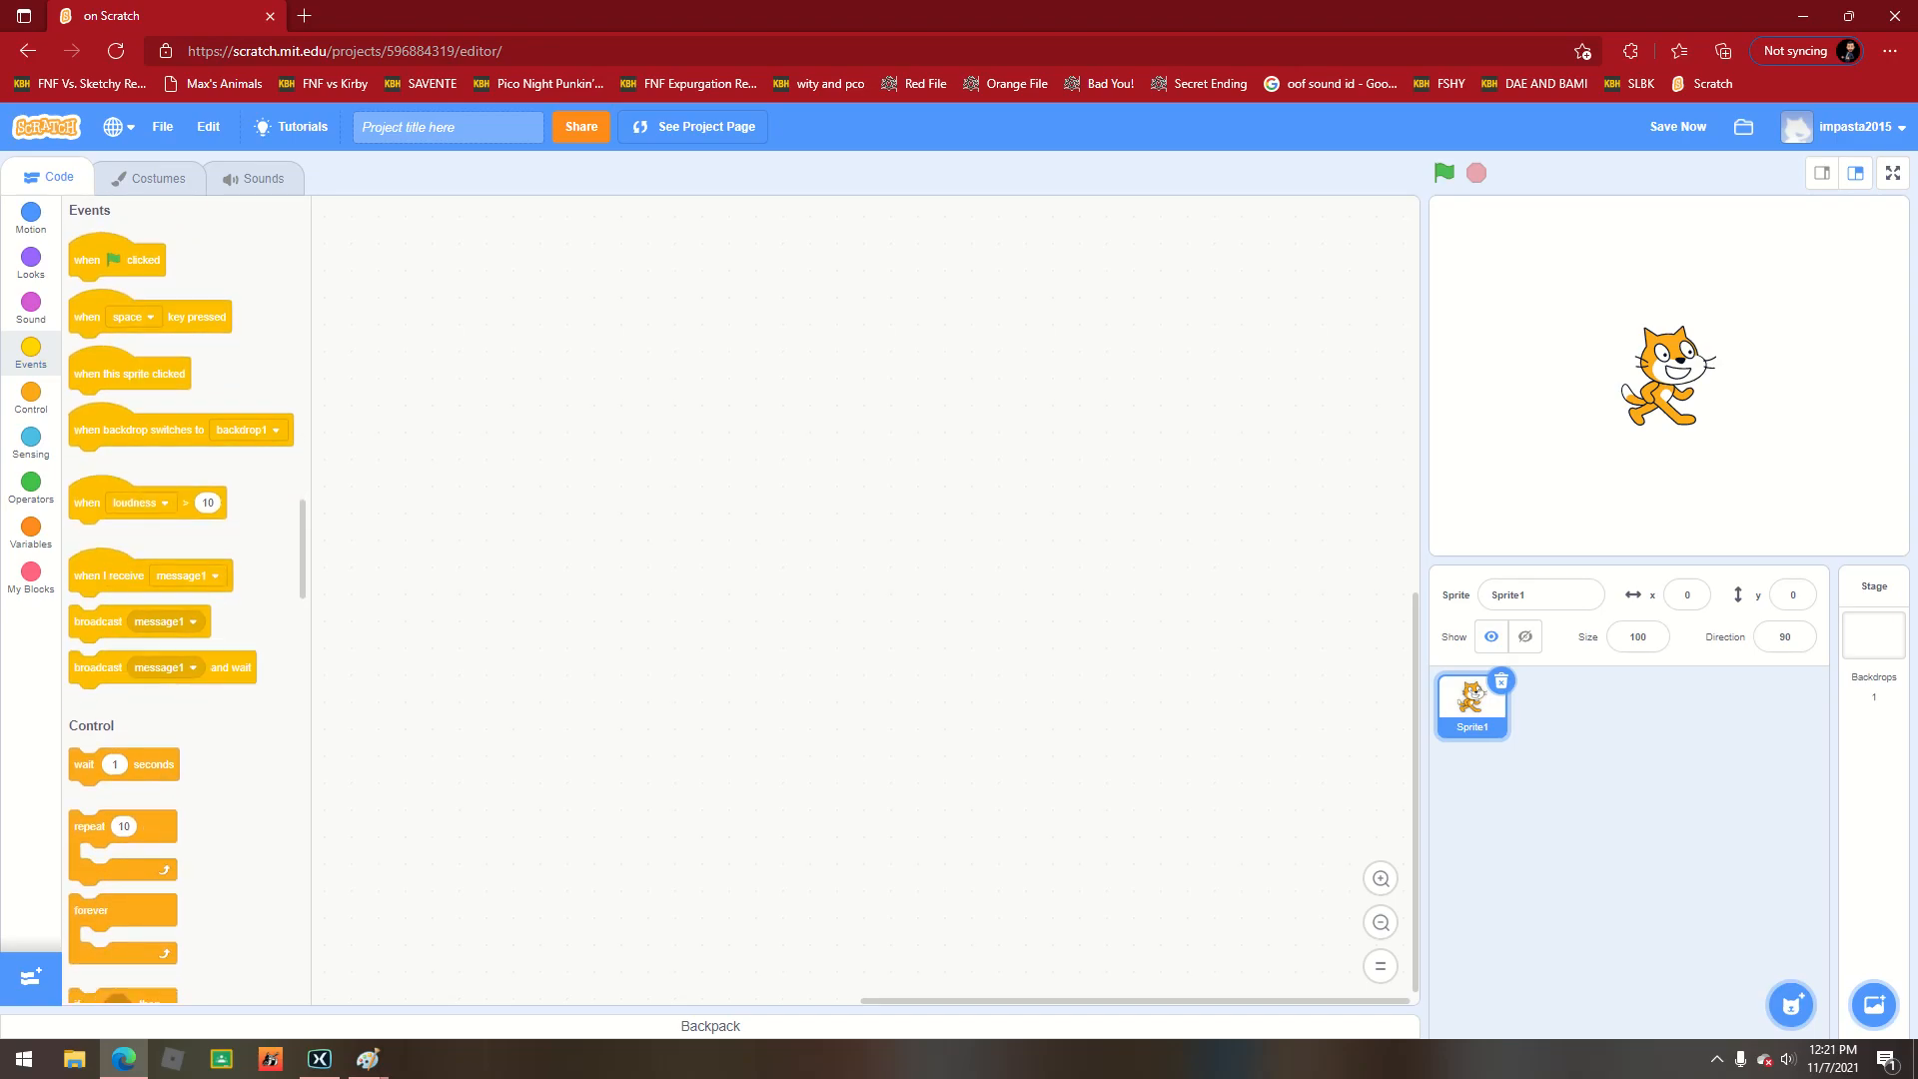
Start the script with 'when green flag clicked' and a forever loop beneath it.
{"action": "left_click_drag", "start_coordinate": [116, 257], "coordinate": [895, 382]}
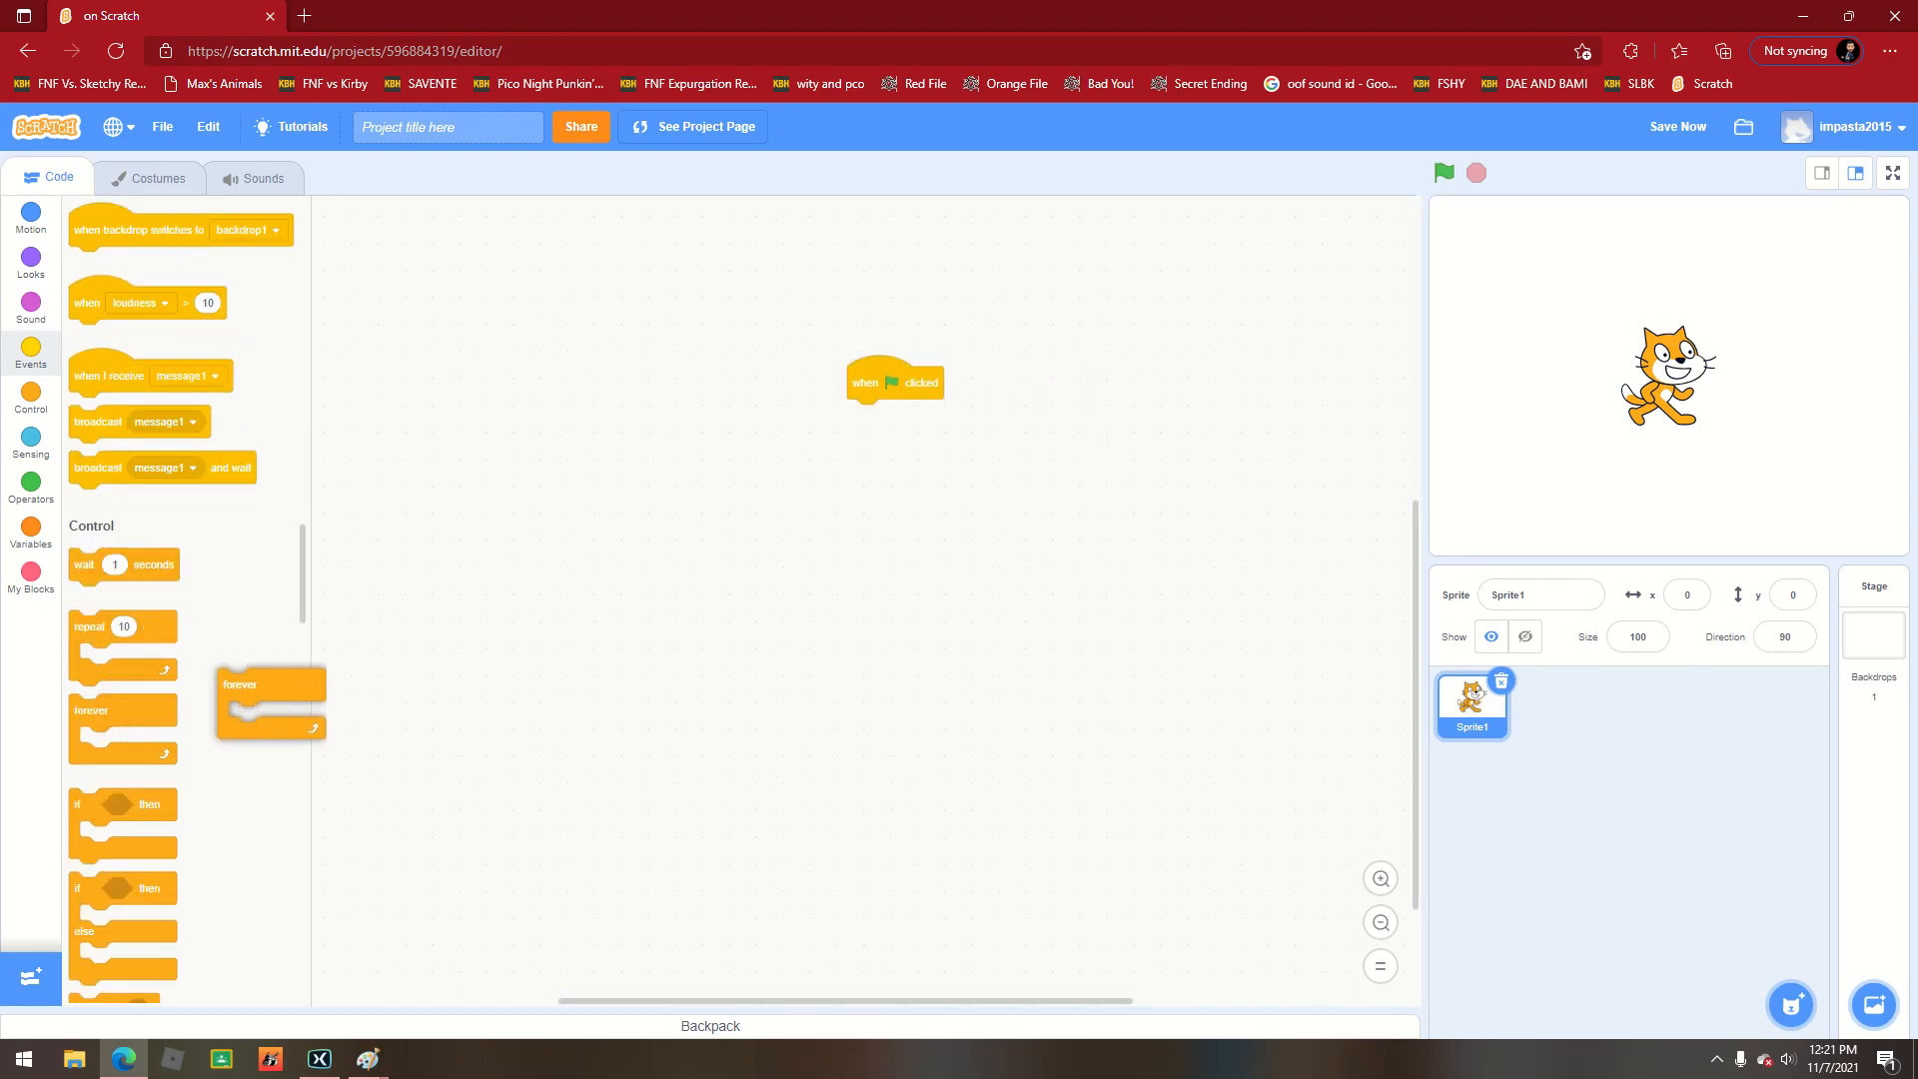
{"action": "left_click_drag", "start_coordinate": [270, 683], "coordinate": [869, 415]}
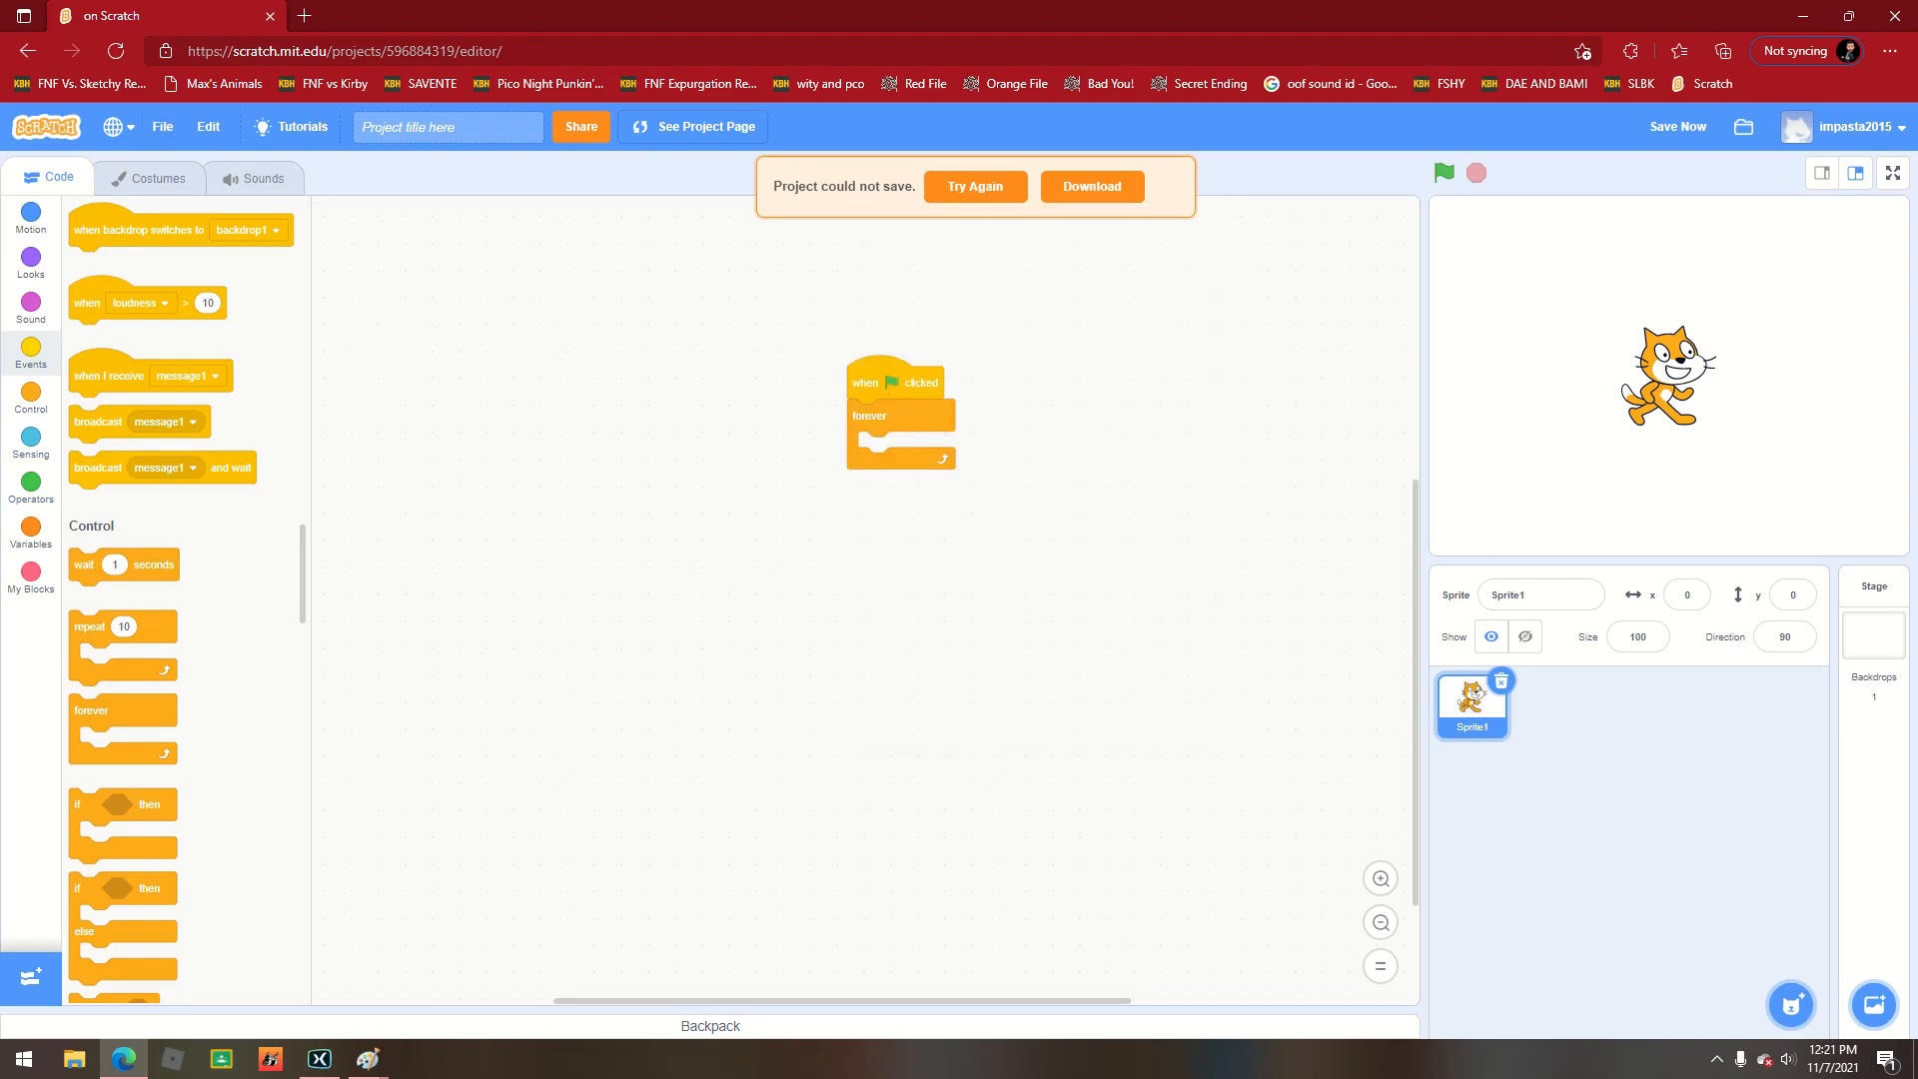
Nest an if-then inside the forever loop checking 'key space pressed?'.
{"action": "left_click_drag", "start_coordinate": [122, 820], "coordinate": [911, 471]}
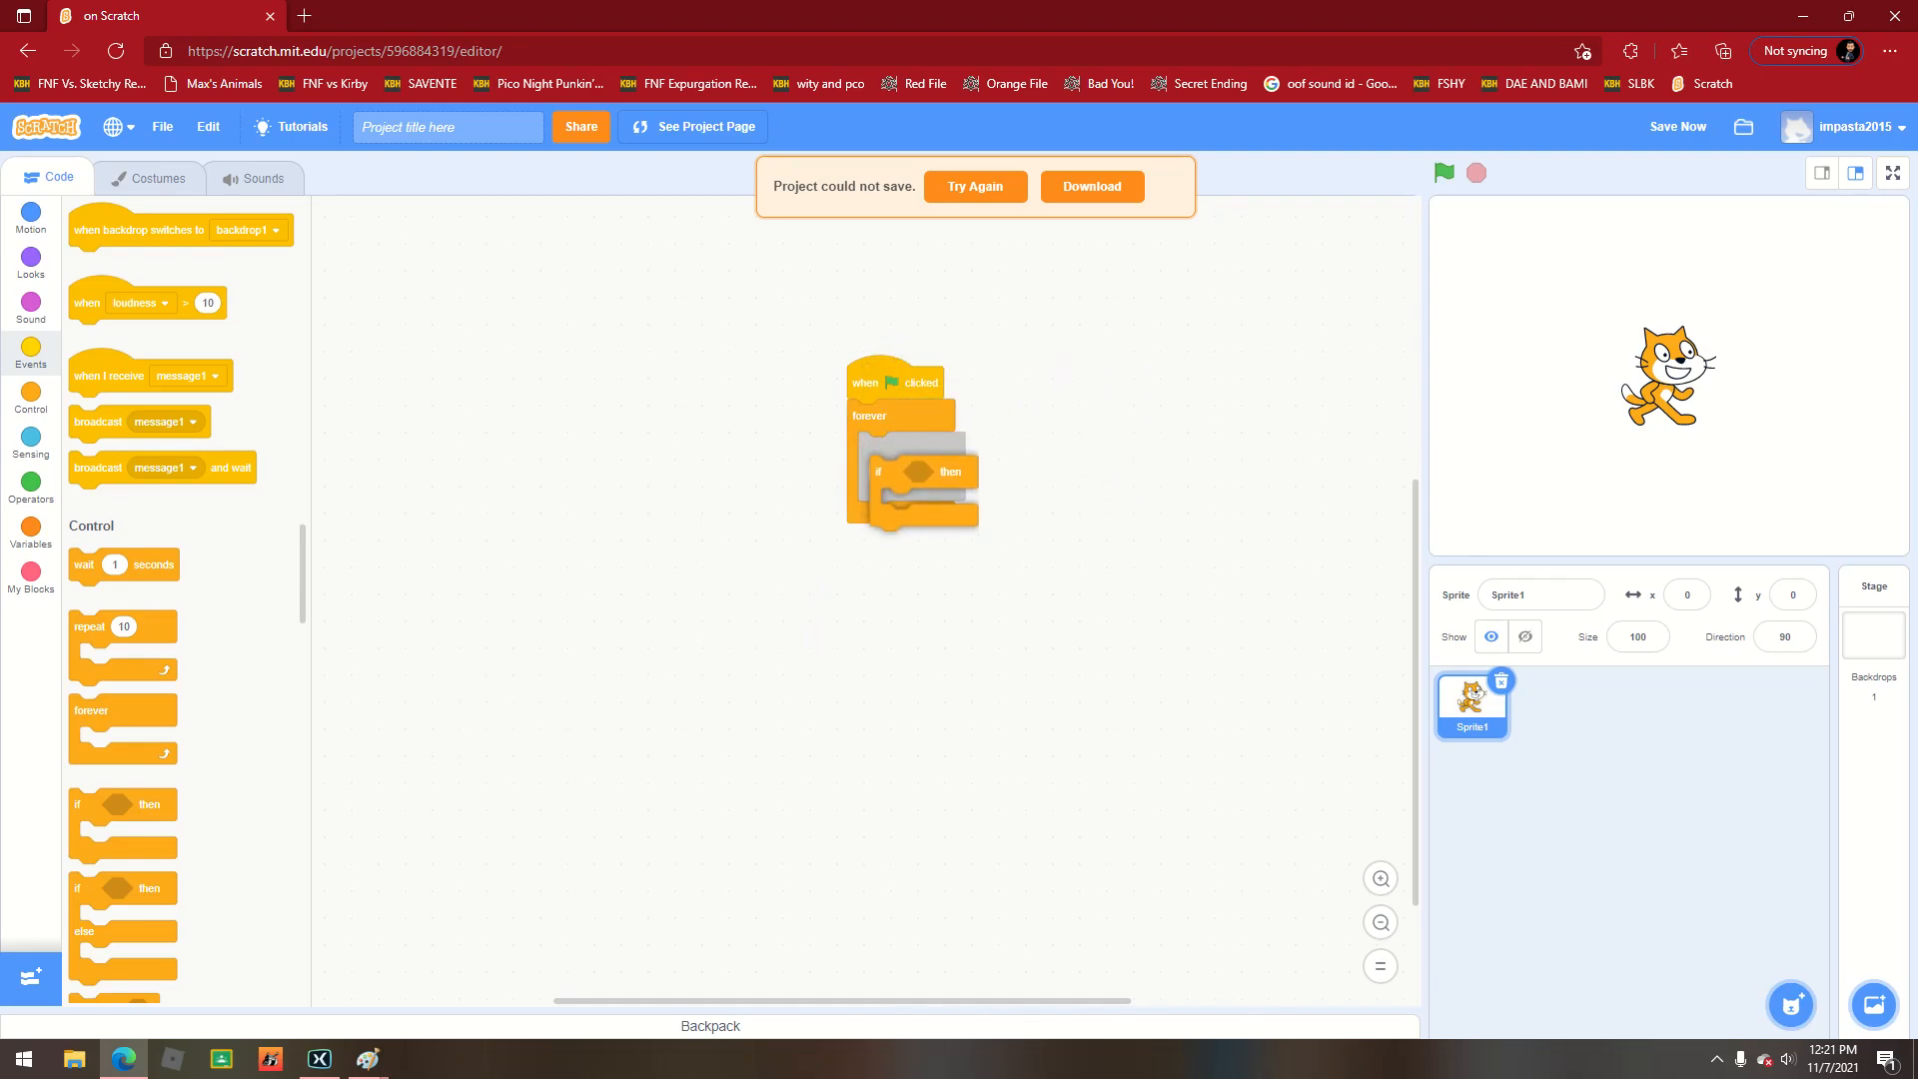
{"action": "left_click_drag", "start_coordinate": [911, 471], "coordinate": [905, 472]}
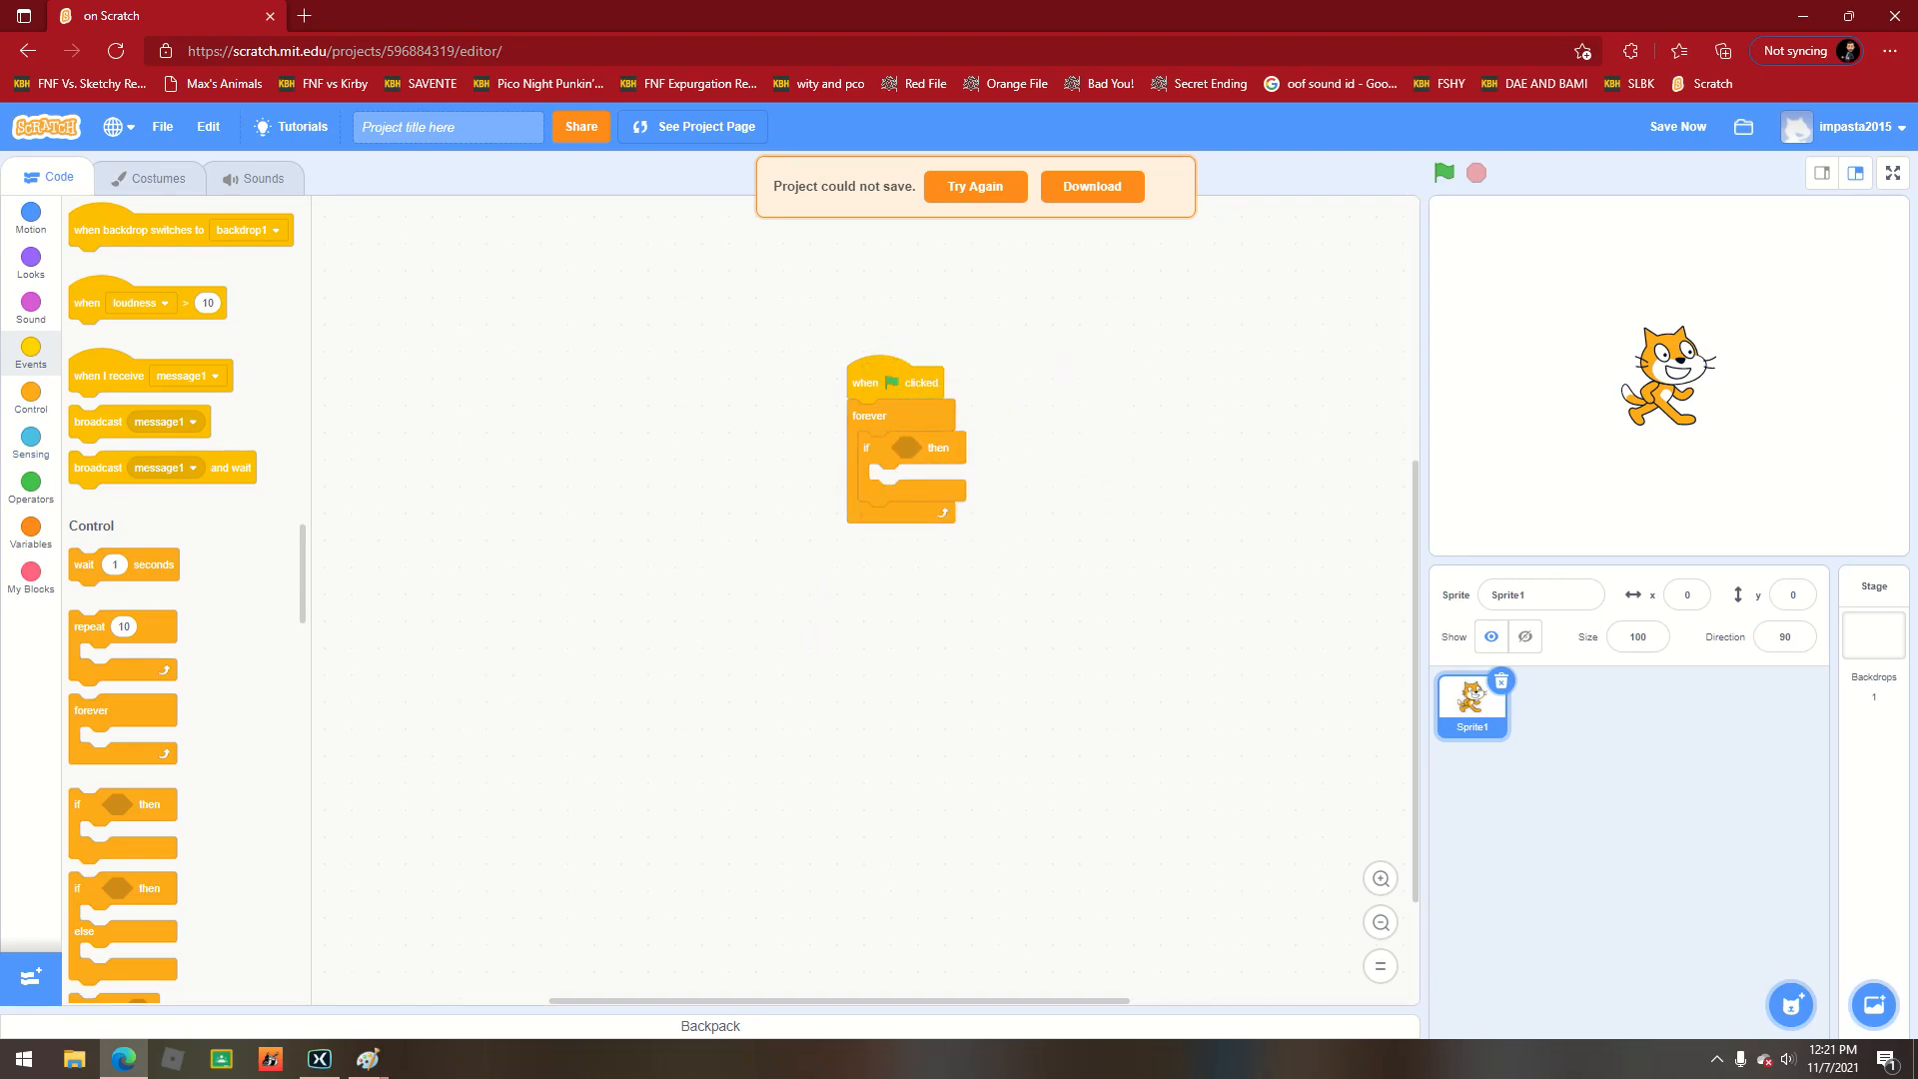
{"action": "left_click", "coordinate": [30, 438]}
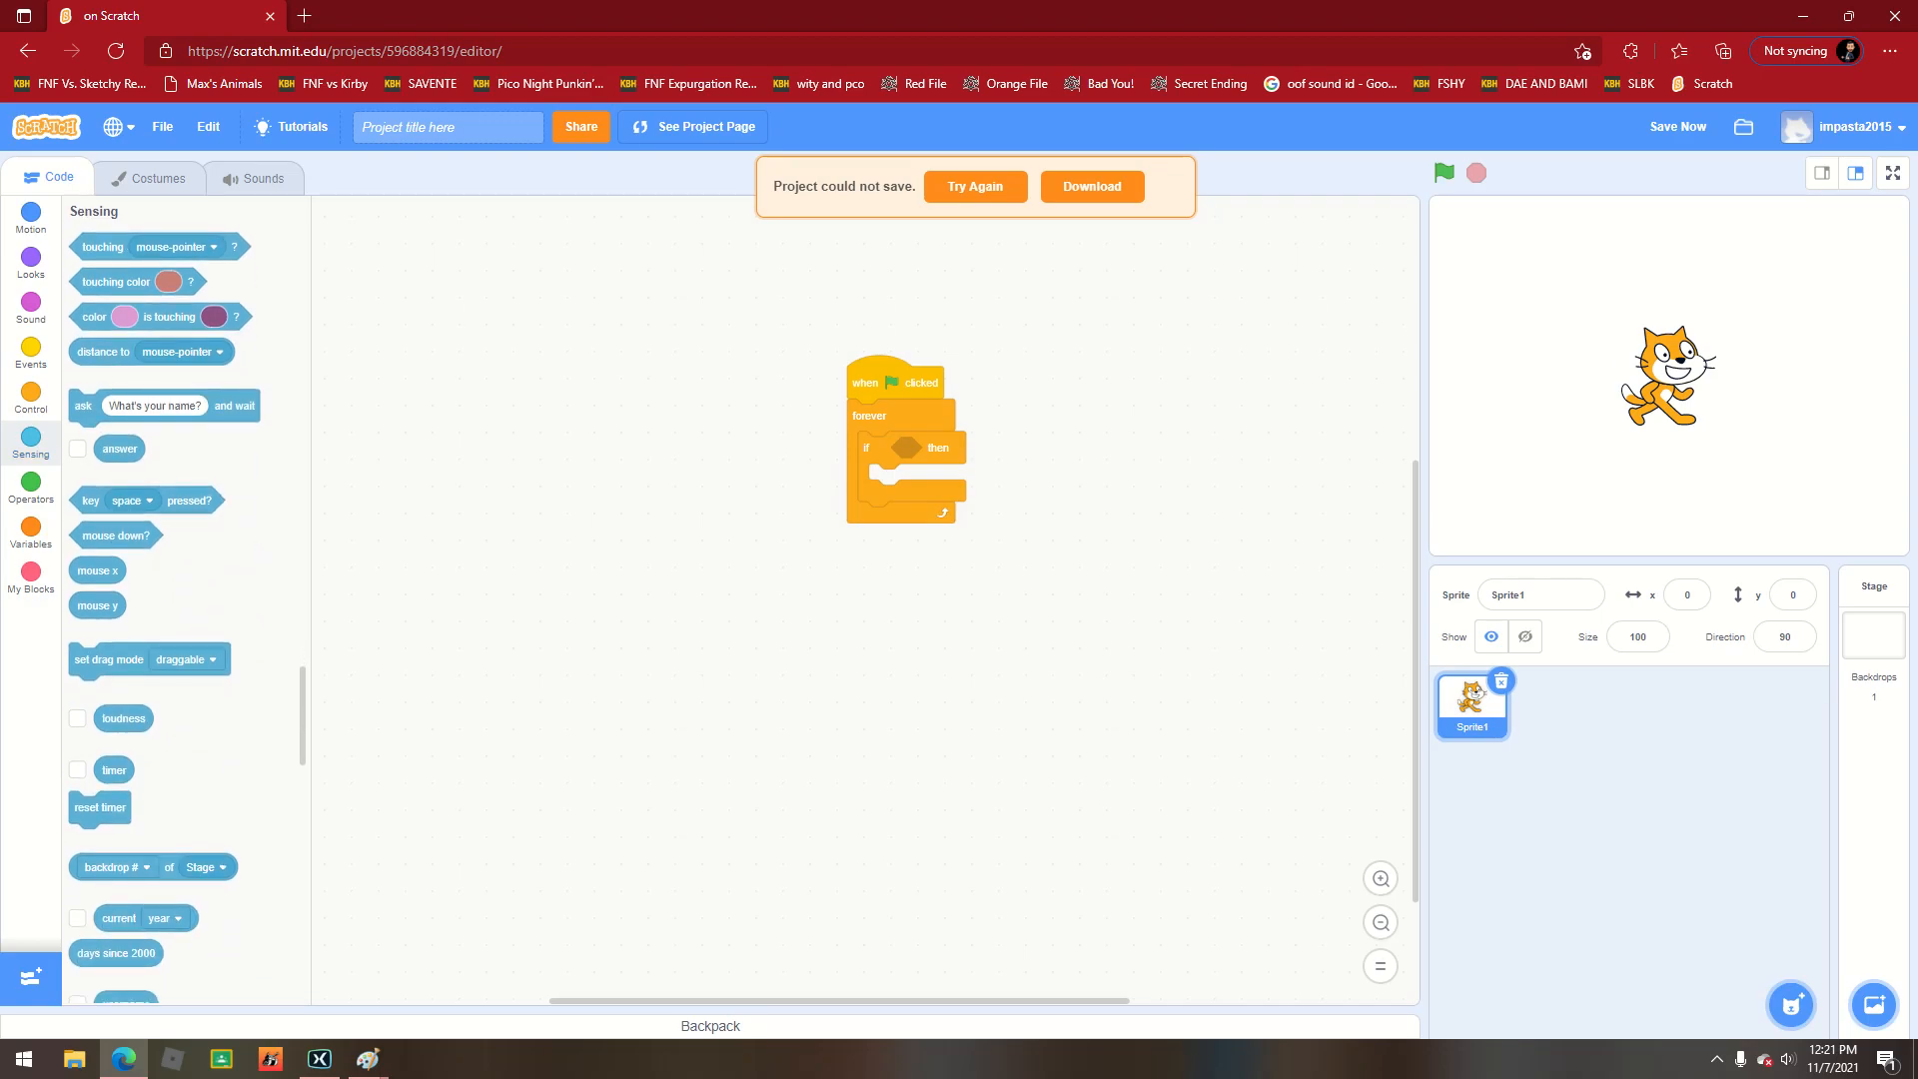
{"action": "left_click_drag", "start_coordinate": [146, 499], "coordinate": [961, 462]}
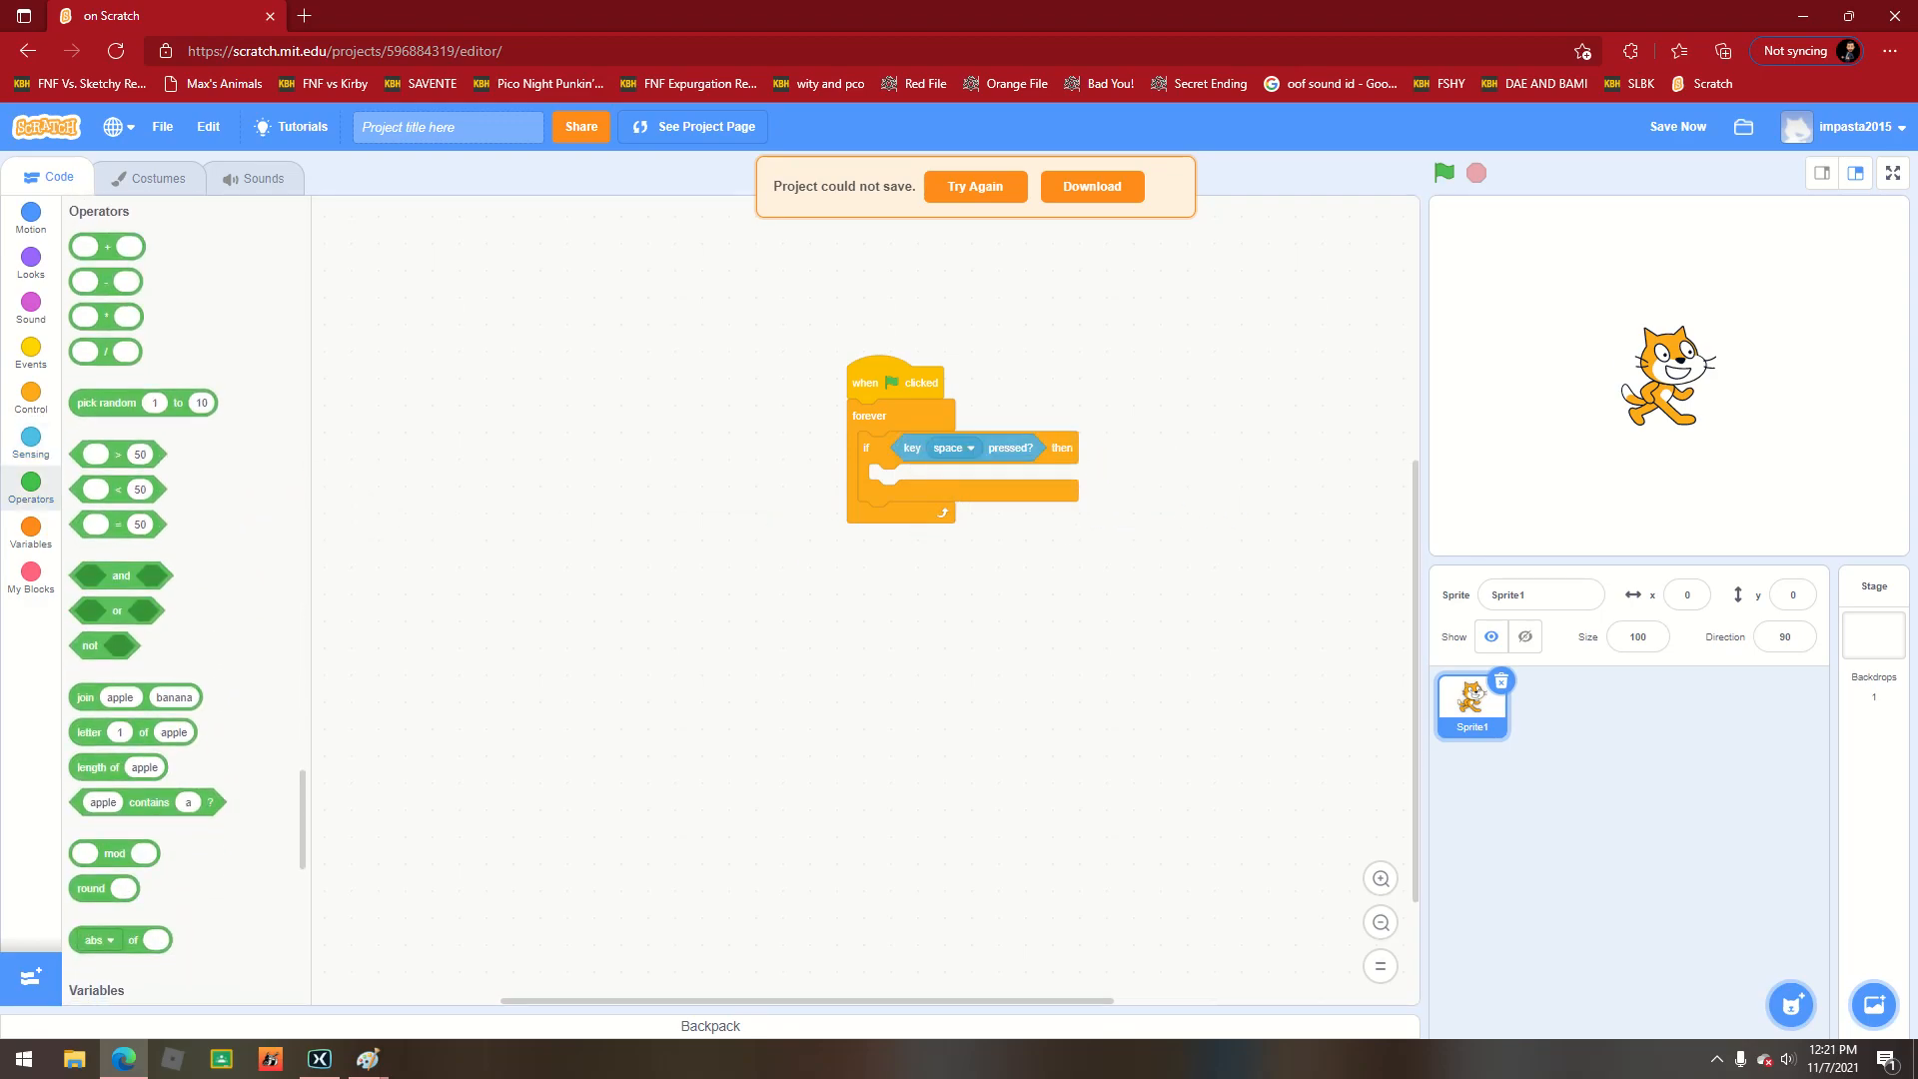
Make the key check a join with 'enter', add 'start sound Meow' inside, and run.
{"action": "left_click_drag", "start_coordinate": [131, 697], "coordinate": [162, 679]}
{"action": "type", "text": "enter"}
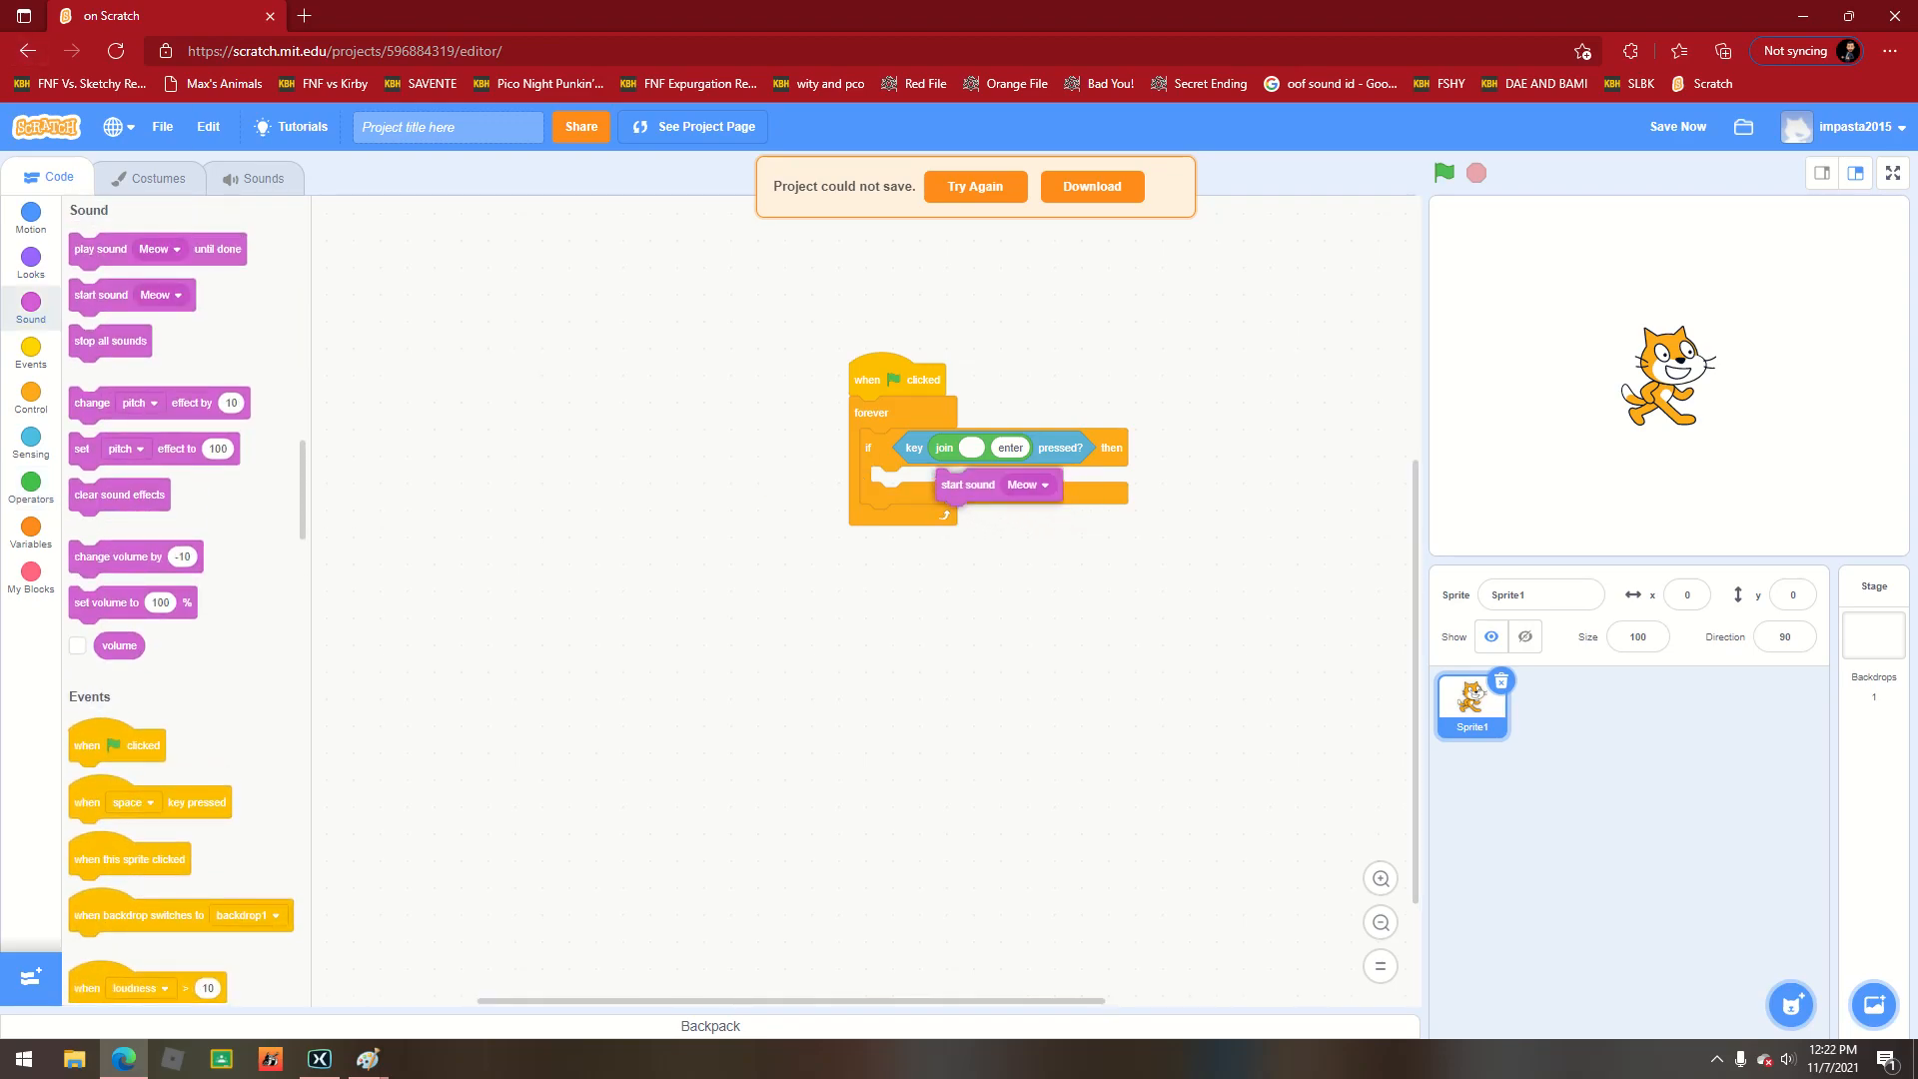
{"action": "left_click_drag", "start_coordinate": [967, 483], "coordinate": [901, 482]}
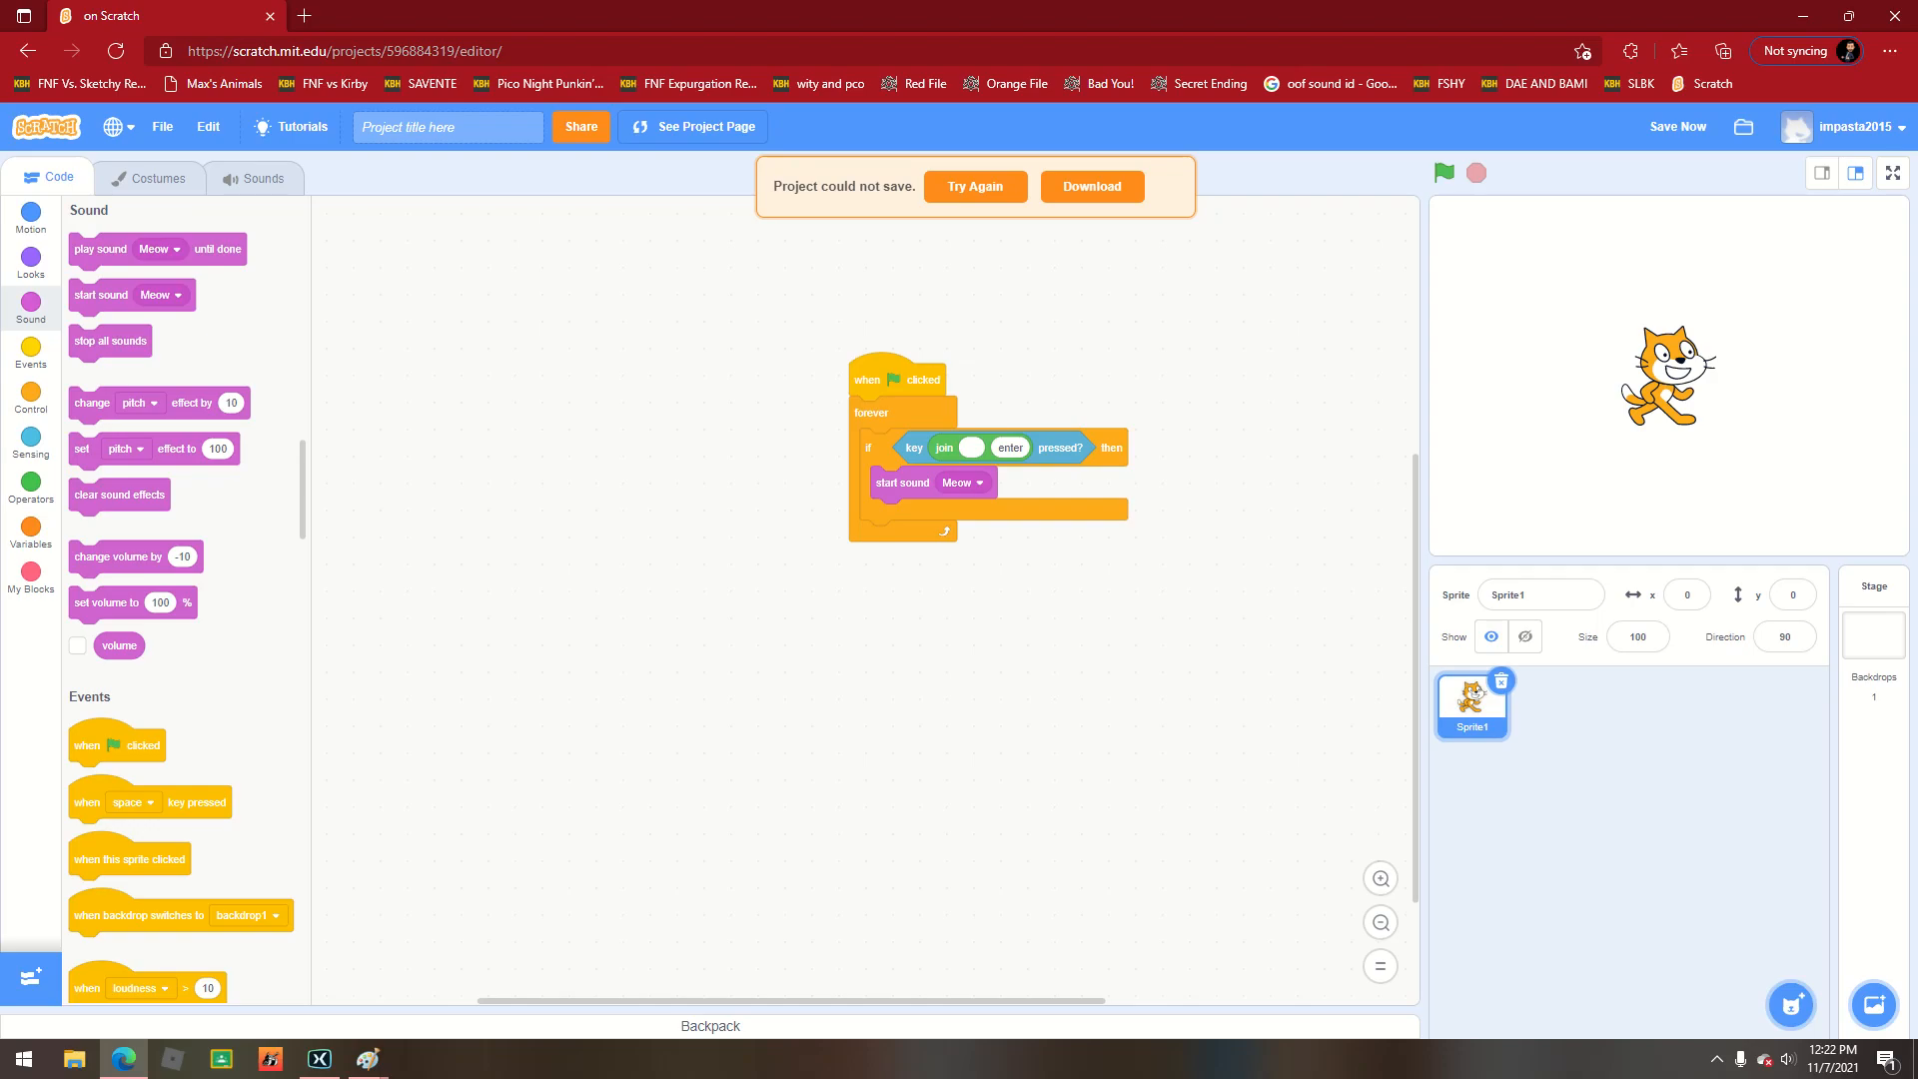
{"action": "left_click", "coordinate": [1442, 172]}
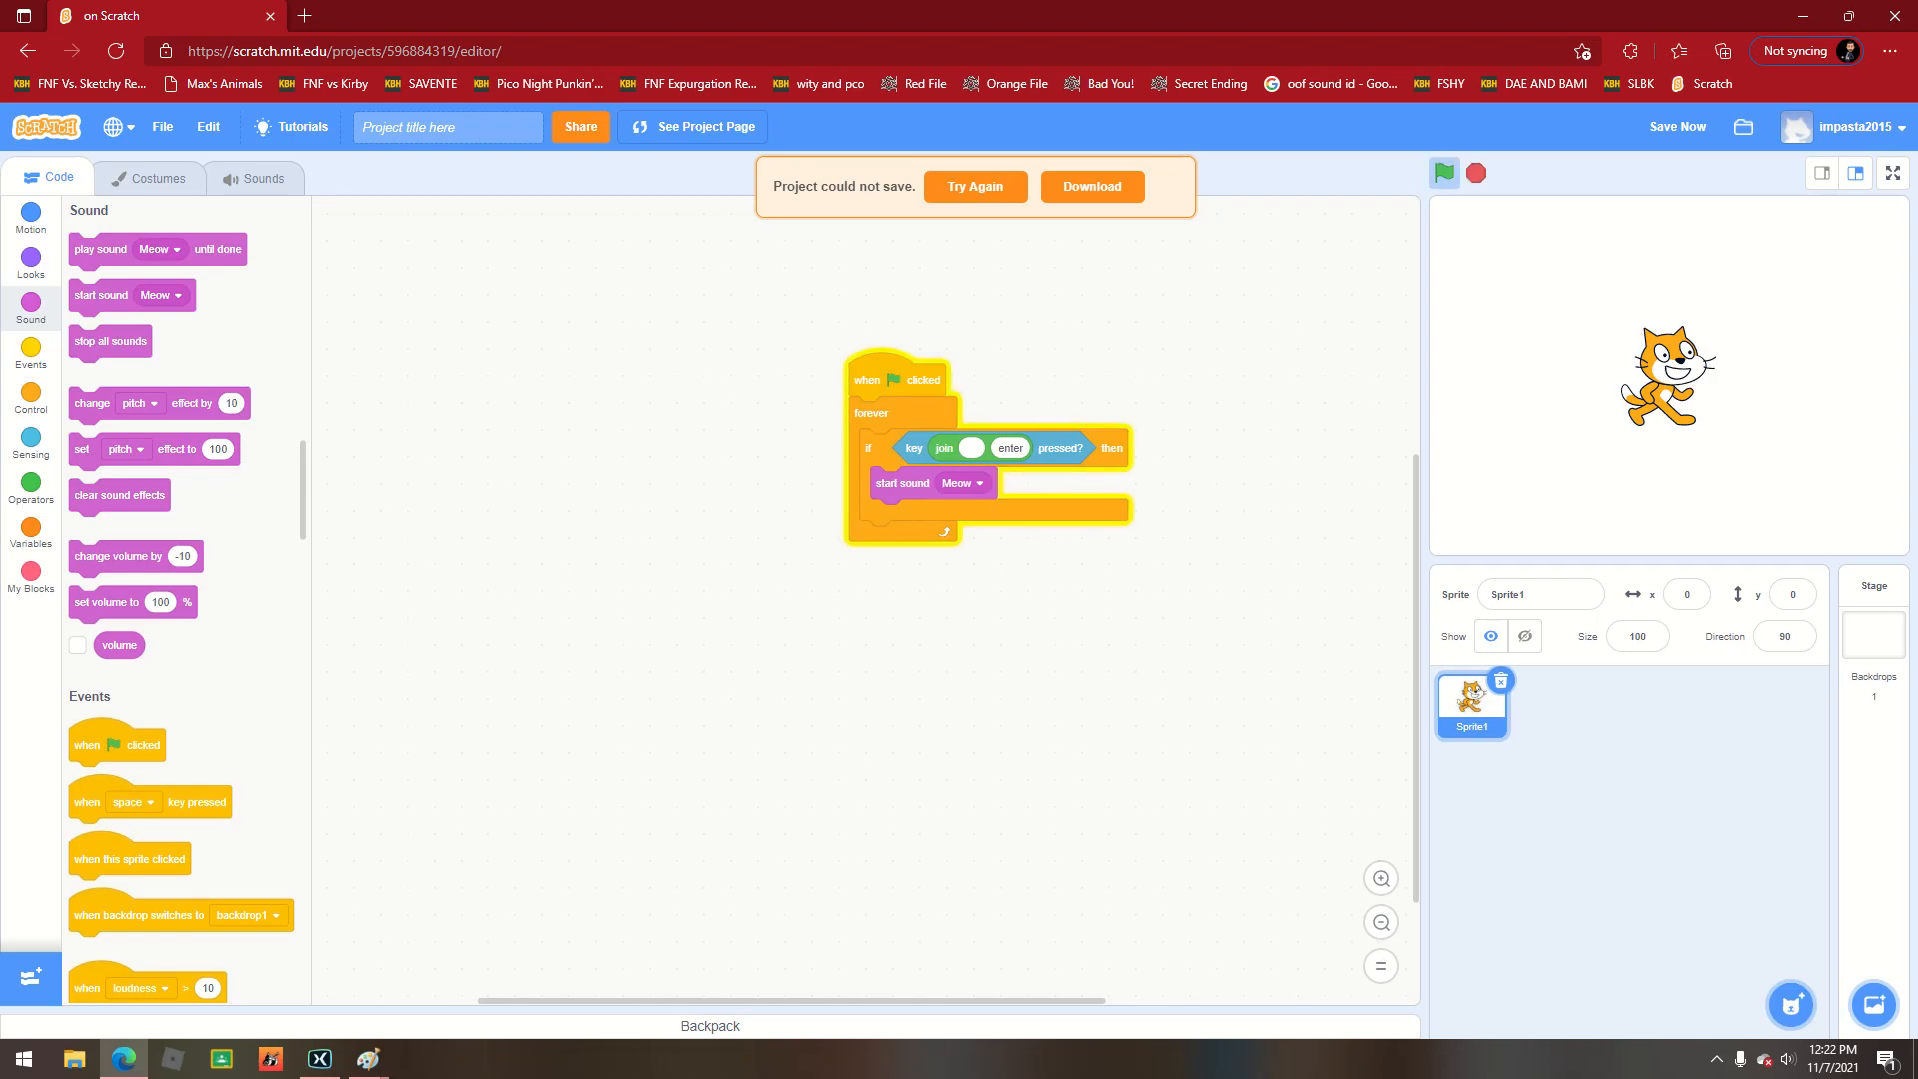